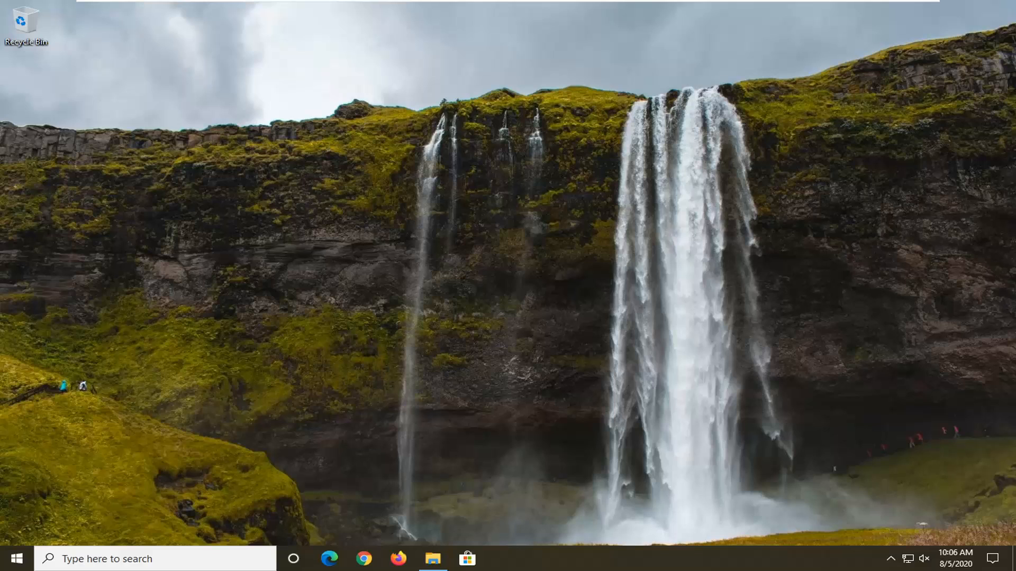
Search Google for 'visual c++ redistributable 2017' from a fresh Chrome window.
{"action": "left_click", "coordinate": [363, 558]}
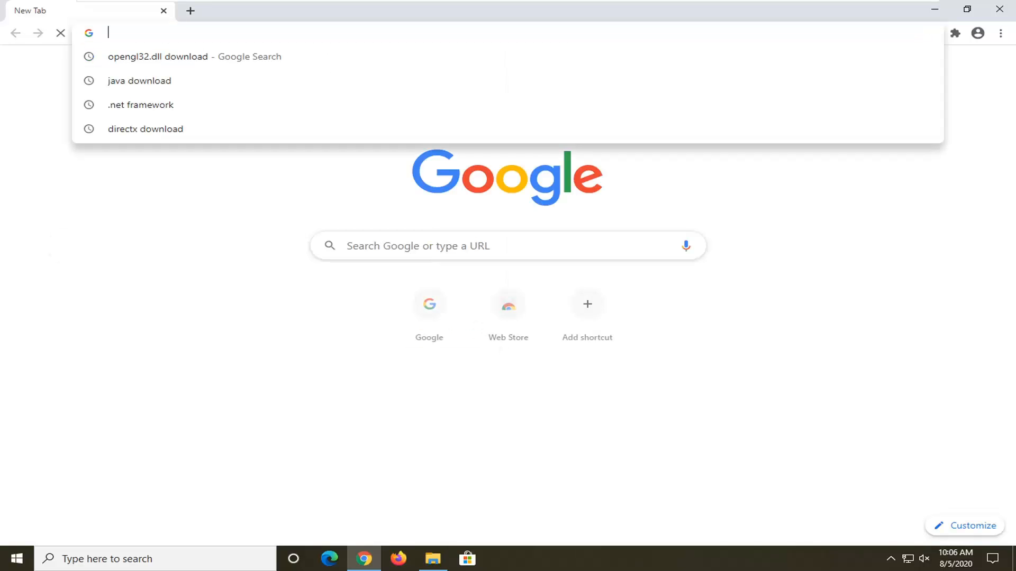
{"action": "type", "text": "google.com"}
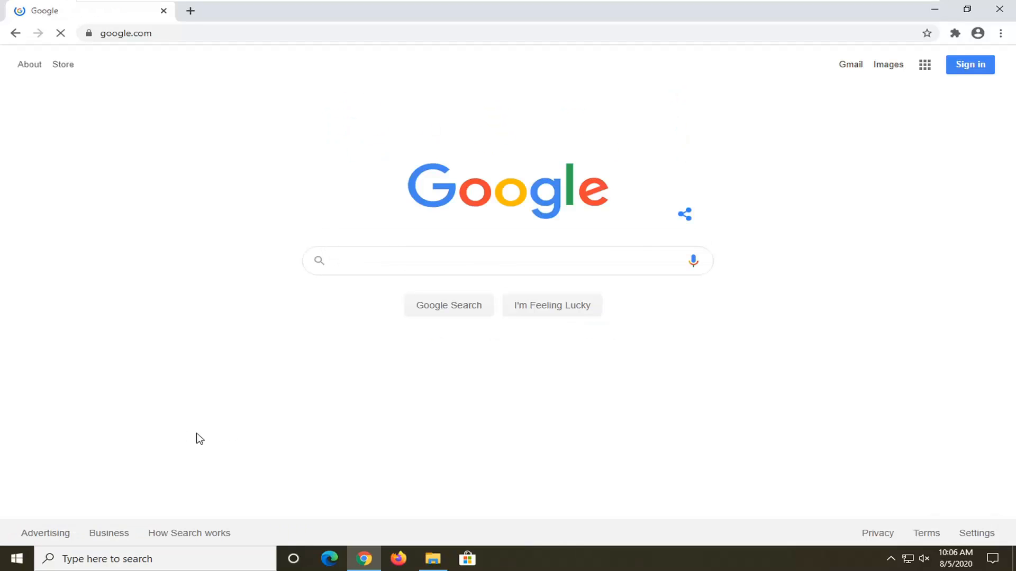
{"action": "type", "text": "visual c__ redistrubta"}
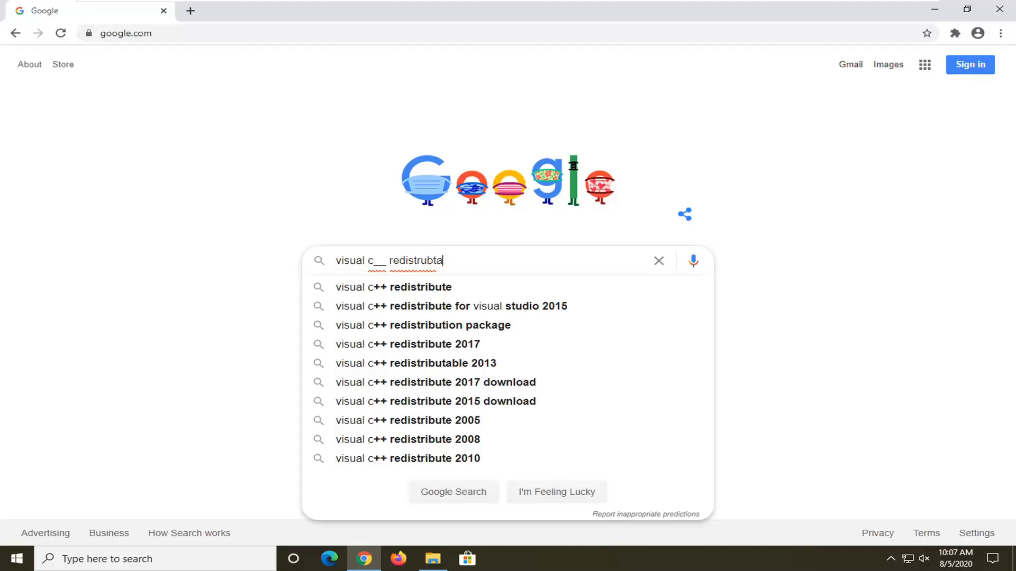
{"action": "type", "text": "ble 2017"}
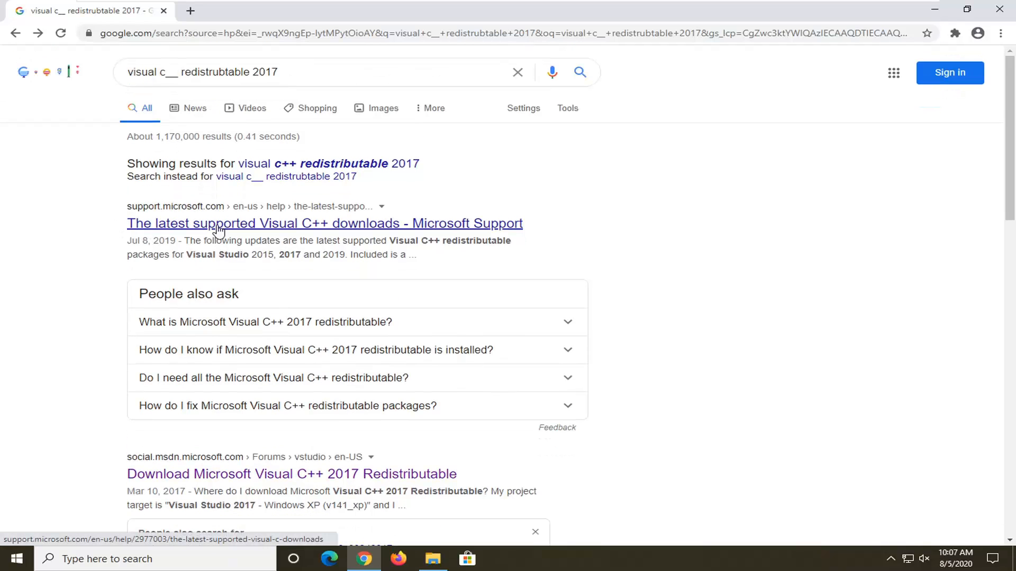
{"action": "mouse_move", "coordinate": [400, 228]}
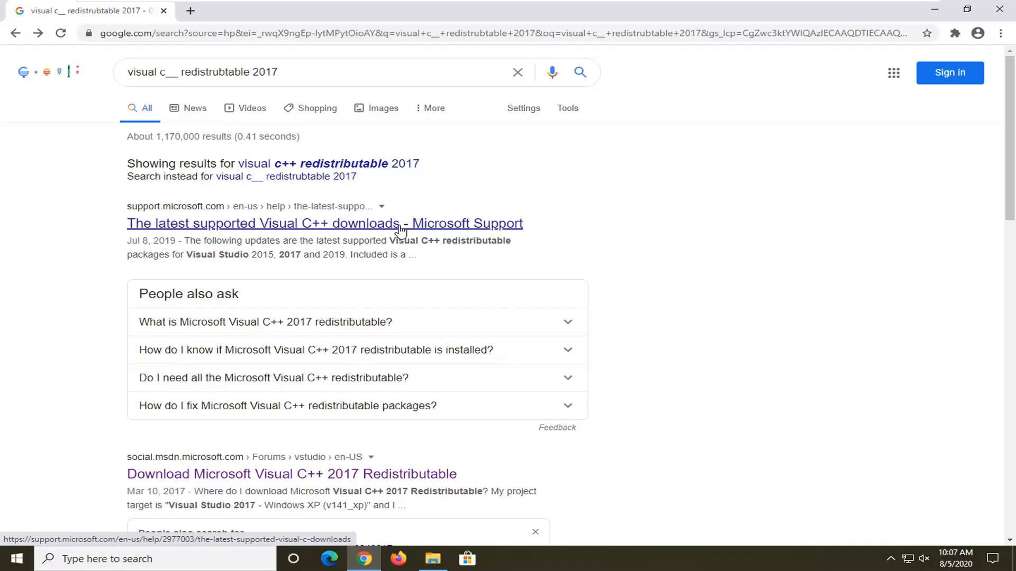
{"action": "mouse_move", "coordinate": [195, 220]}
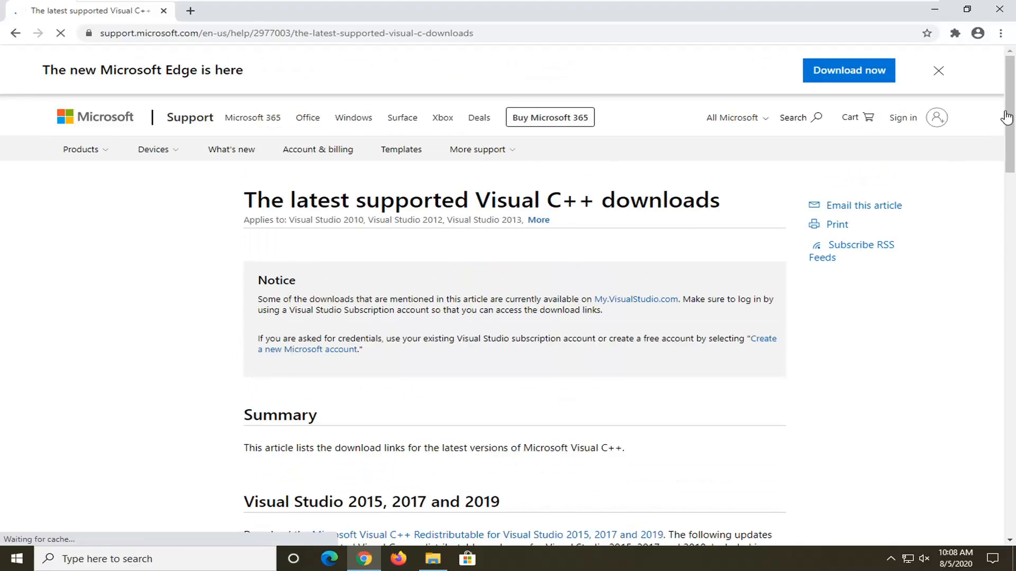
Download vc_redist.x86.exe from the Visual Studio 2015, 2017 and 2019 section, then close Chrome.
{"action": "scroll", "scroll_direction": "down", "scroll_amount": 3}
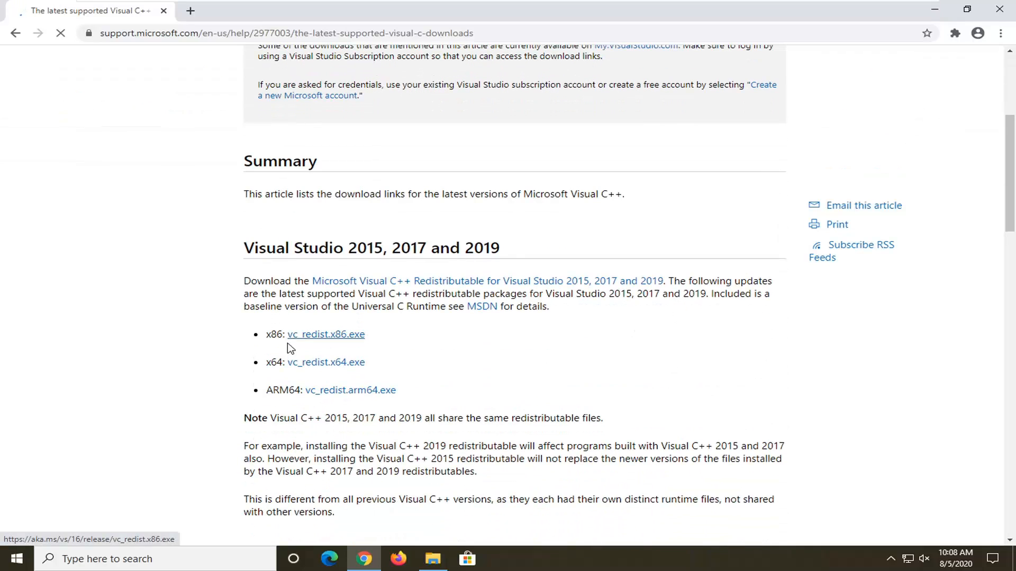
{"action": "left_click", "coordinate": [325, 334]}
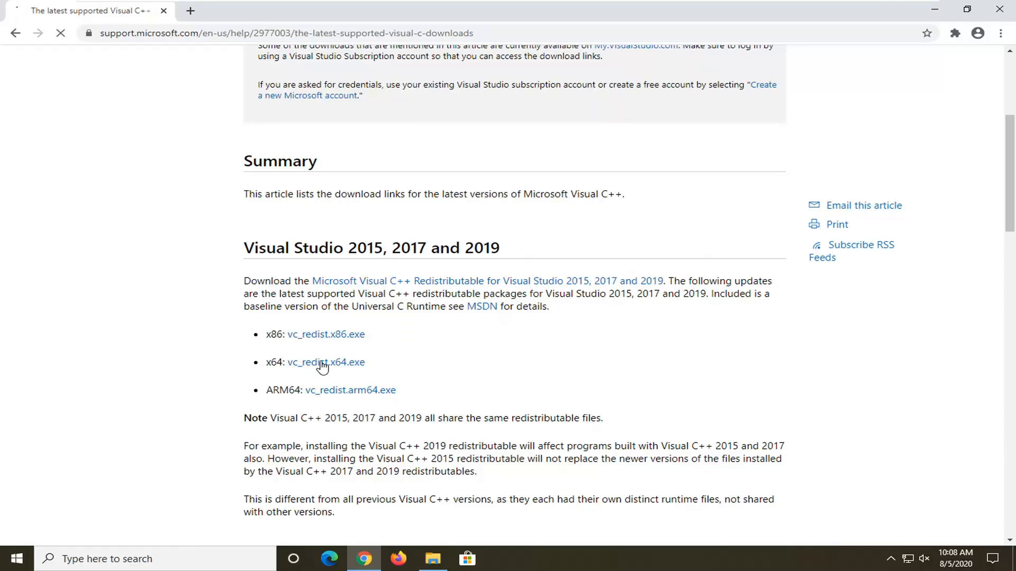
{"action": "mouse_move", "coordinate": [318, 336]}
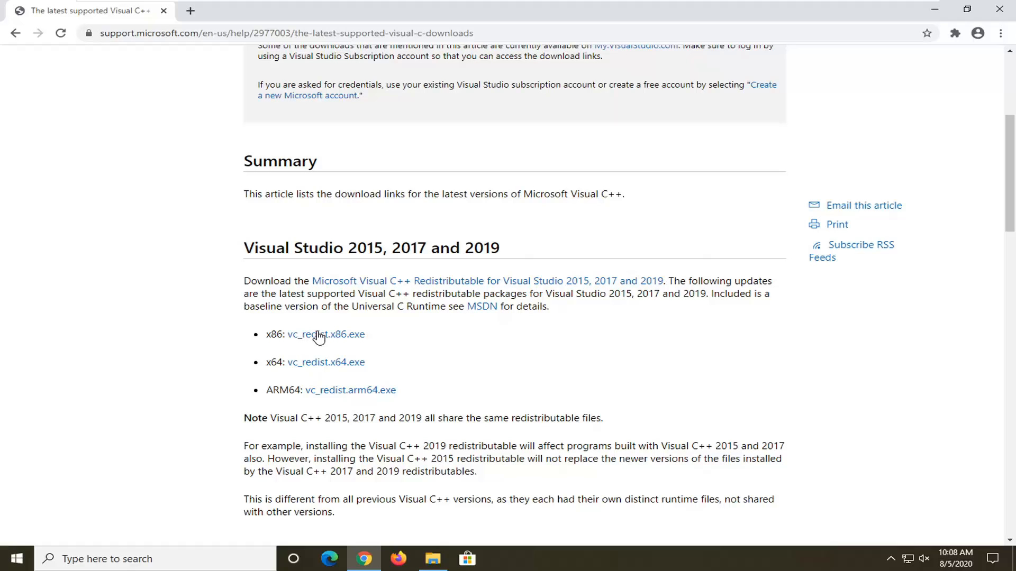
{"action": "right_click", "coordinate": [326, 335]}
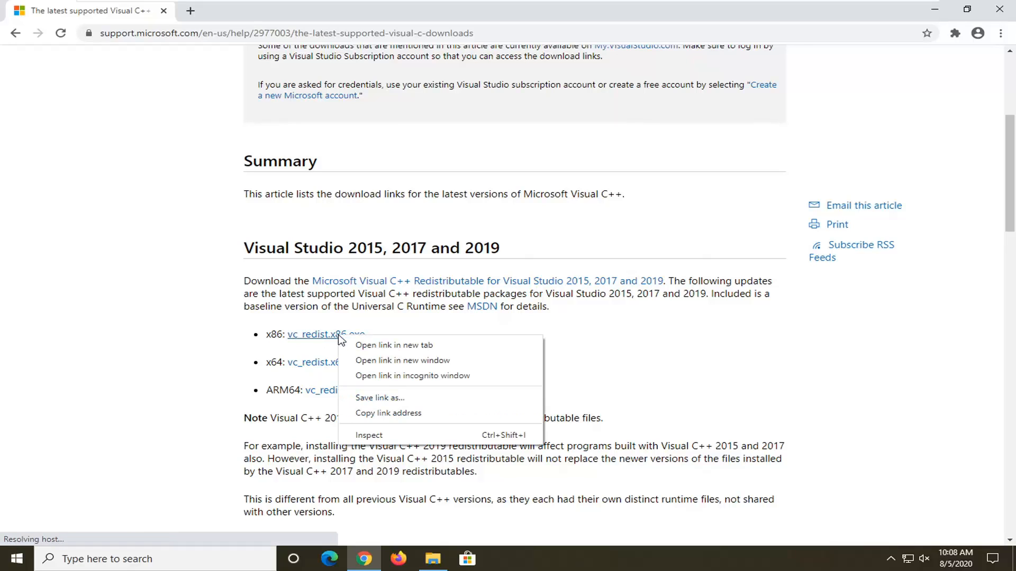
{"action": "left_click", "coordinate": [380, 397]}
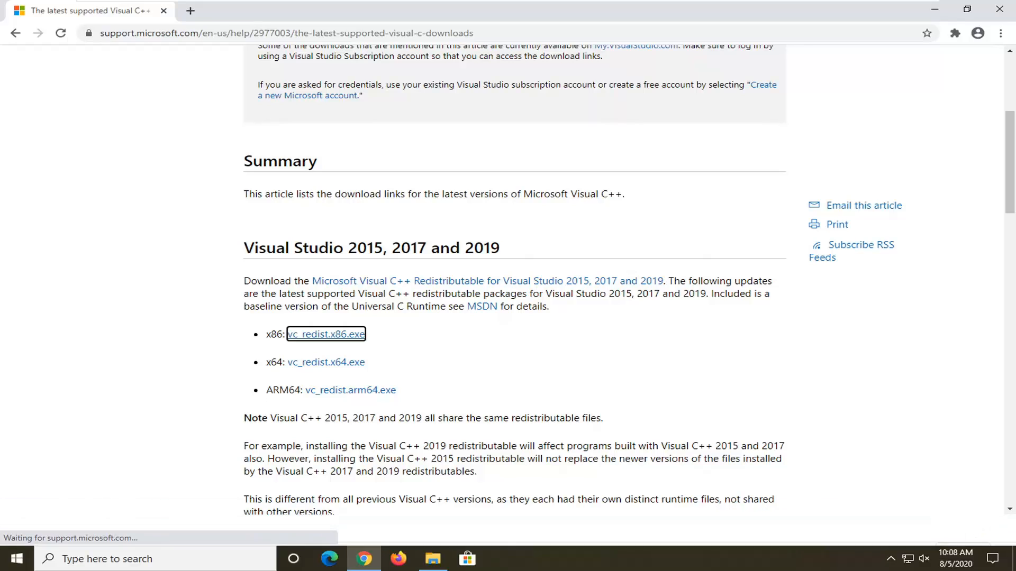
{"action": "left_click", "coordinate": [326, 333]}
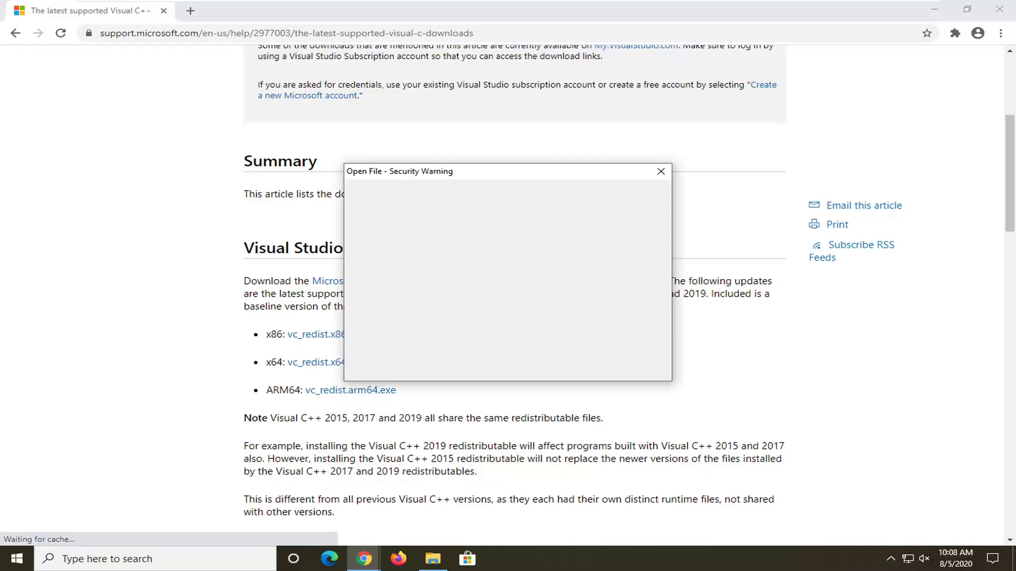
{"action": "left_click", "coordinate": [660, 172]}
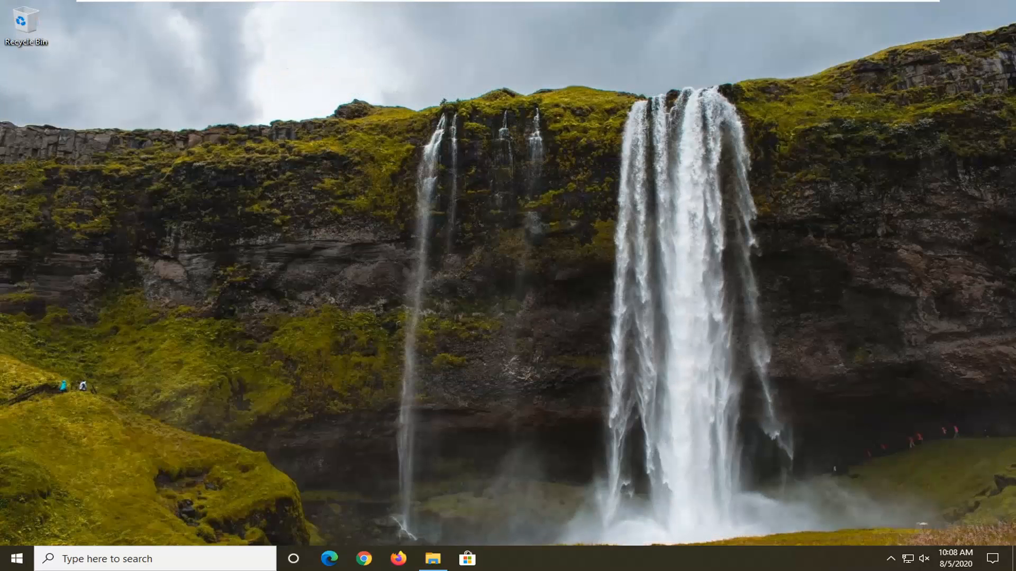
{"action": "mouse_move", "coordinate": [343, 260]}
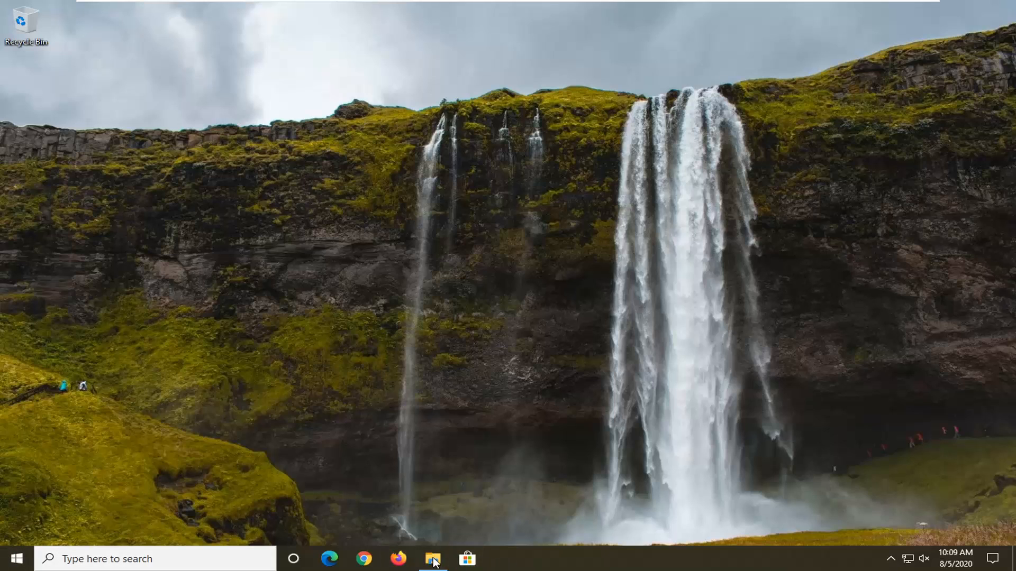
Run VC_redist.x86 from the Downloads folder to reach the installer's license terms.
{"action": "left_click", "coordinate": [433, 559]}
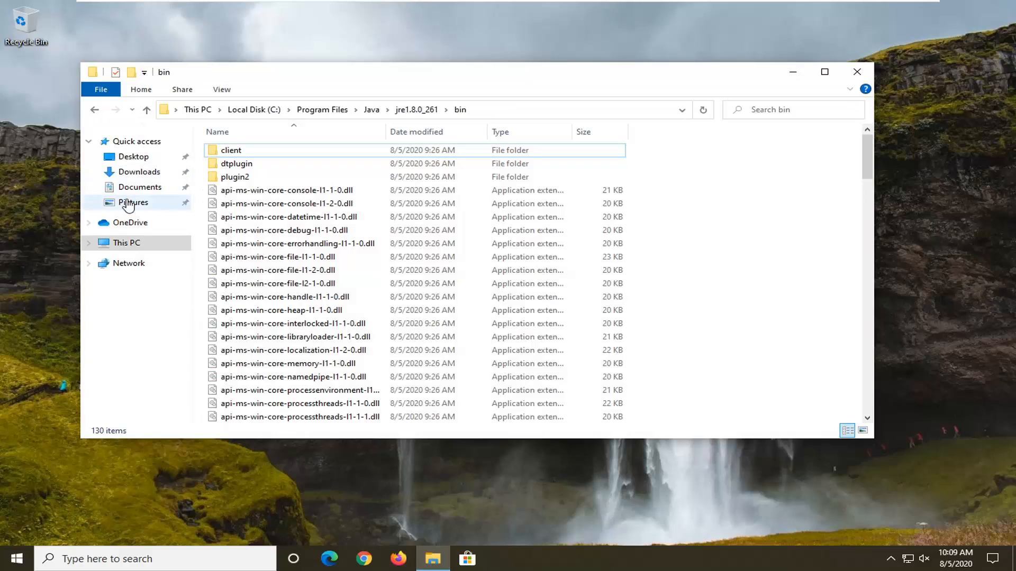
{"action": "left_click", "coordinate": [139, 172]}
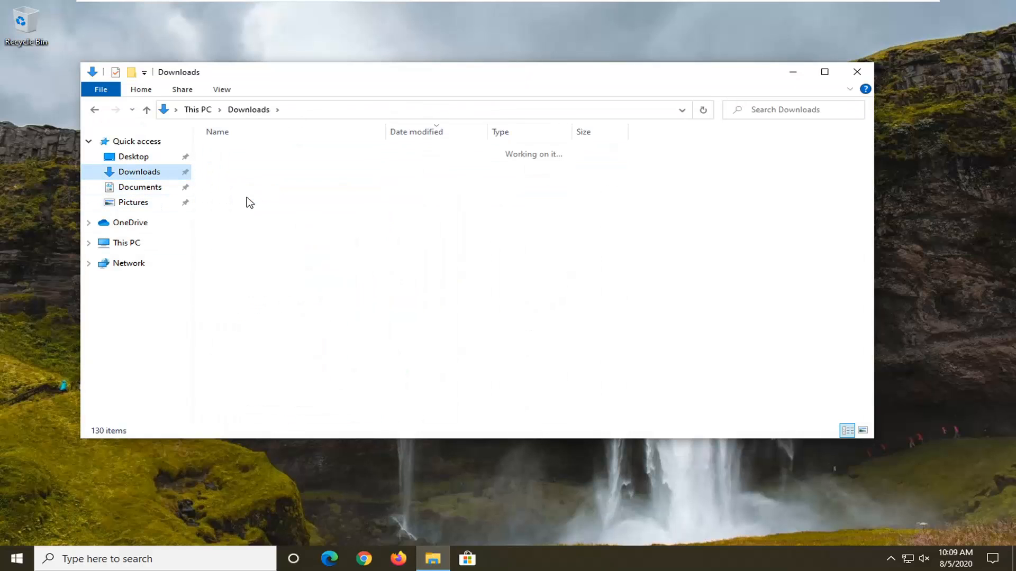
{"action": "left_click", "coordinate": [244, 169]}
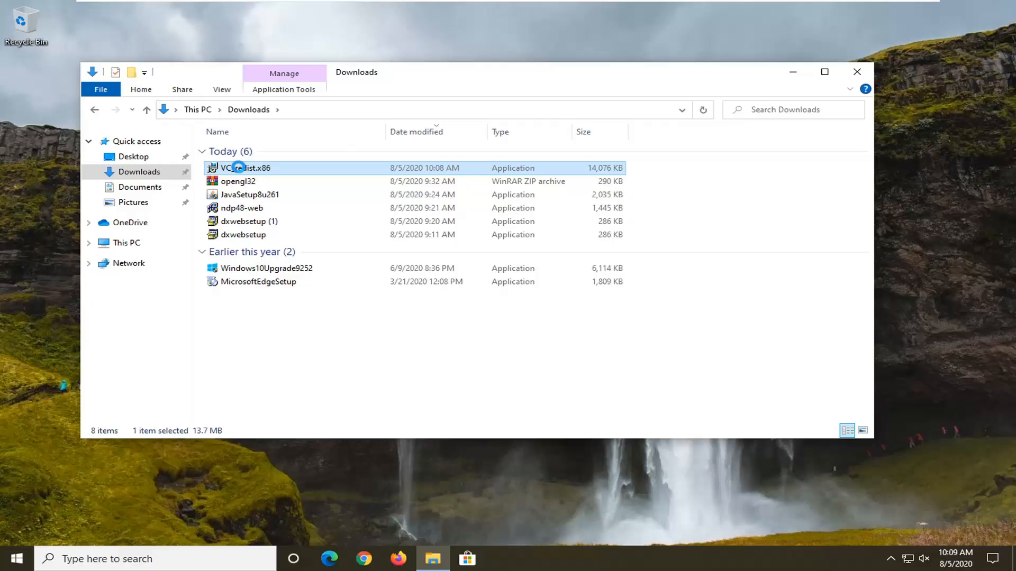
{"action": "mouse_move", "coordinate": [297, 172]}
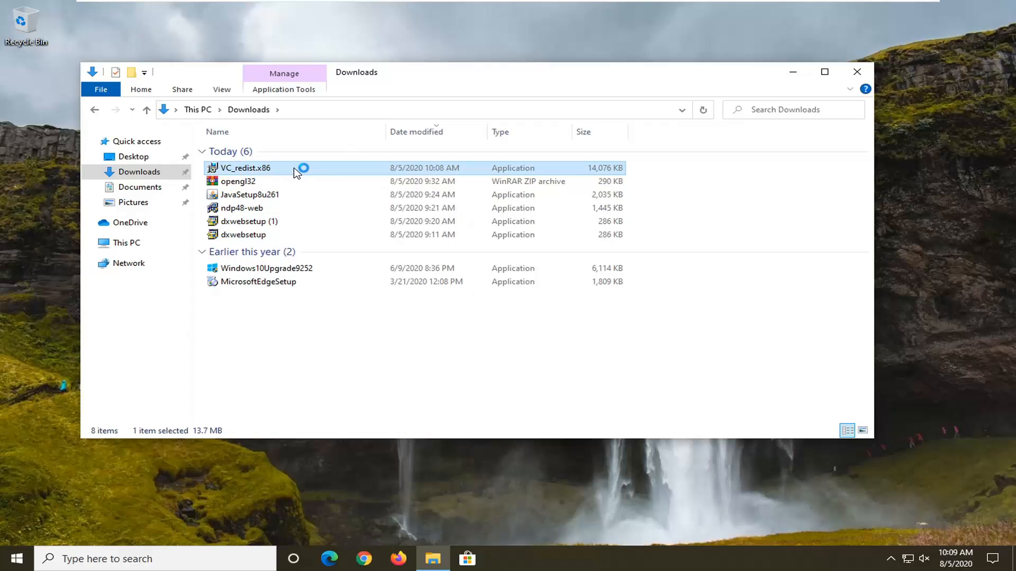
{"action": "double_click", "coordinate": [245, 169]}
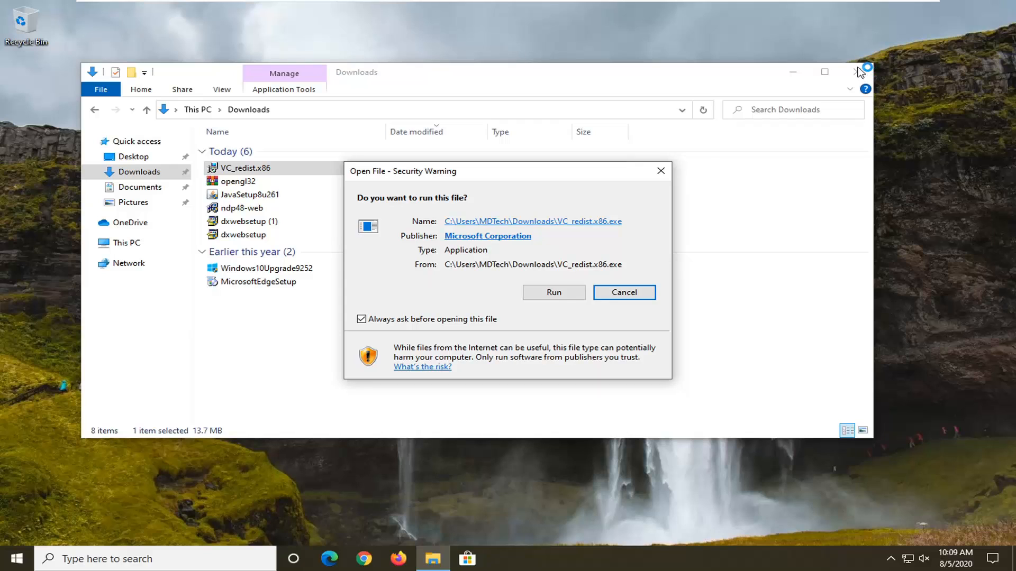
{"action": "mouse_move", "coordinate": [450, 265]}
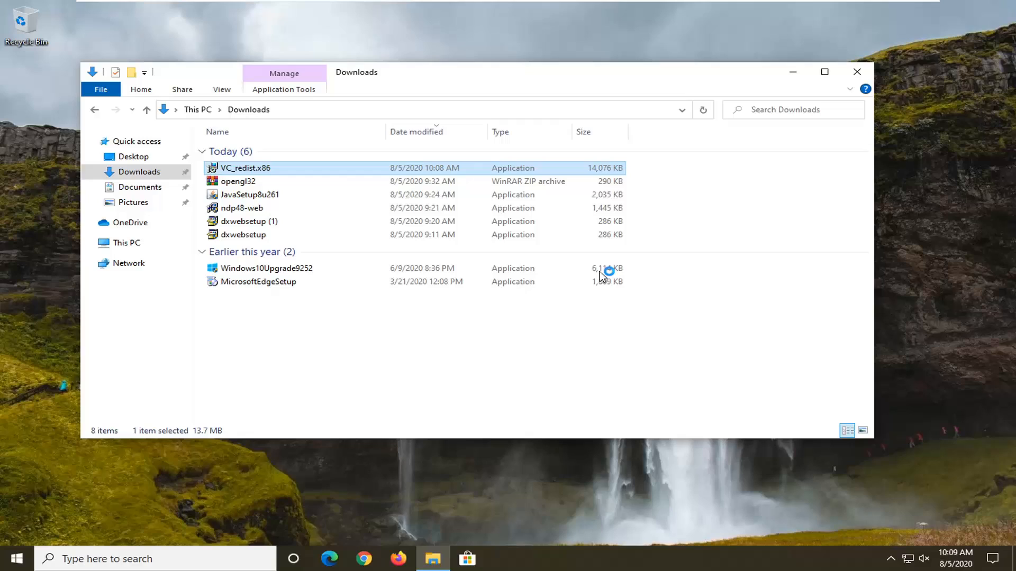
{"action": "double_click", "coordinate": [244, 168]}
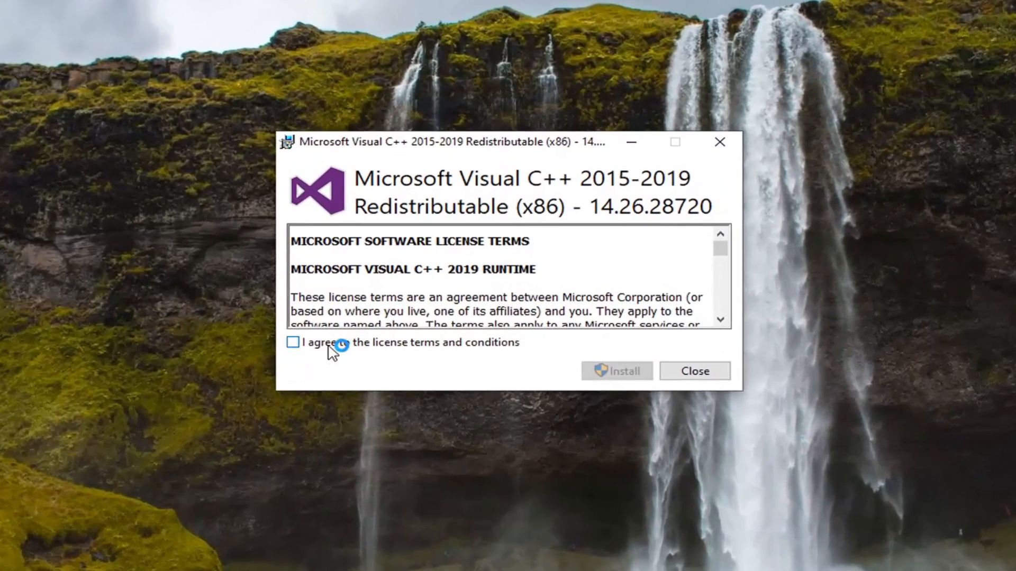
Accept the license, install the 2015-2019 x86 redistributable and close the Setup Successful dialog.
{"action": "left_click", "coordinate": [293, 342]}
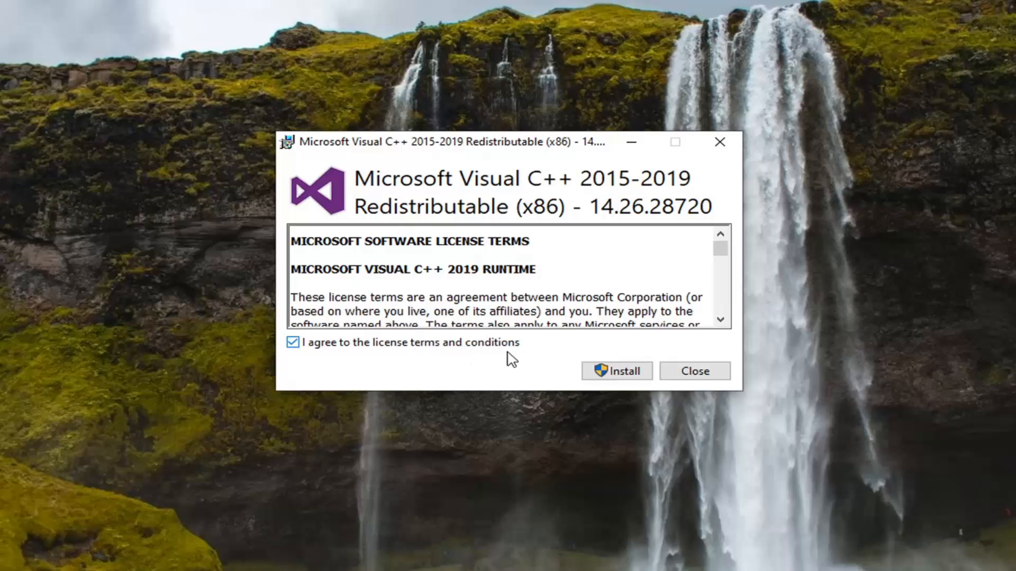
{"action": "left_click", "coordinate": [616, 371]}
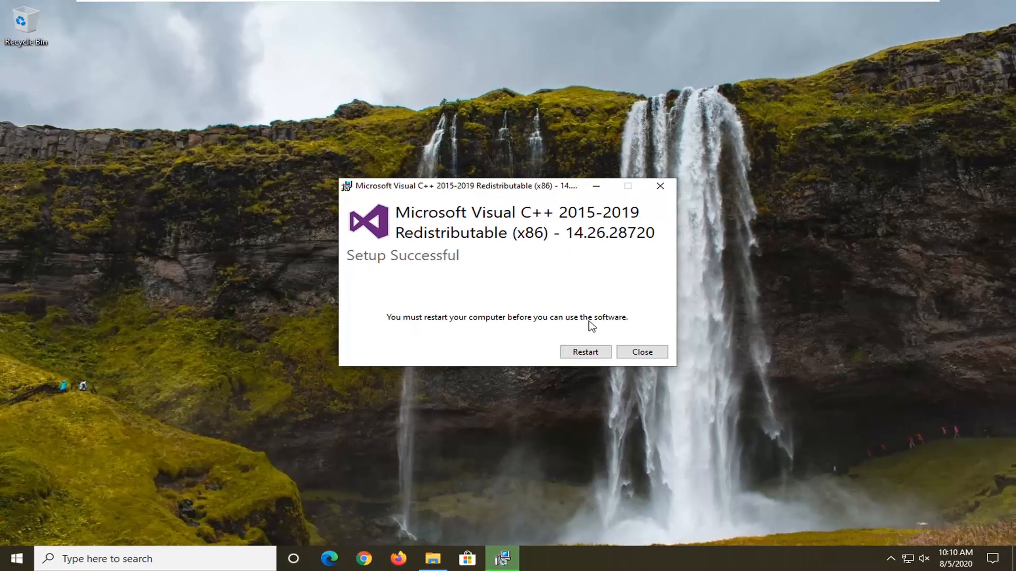
{"action": "left_click", "coordinate": [641, 352]}
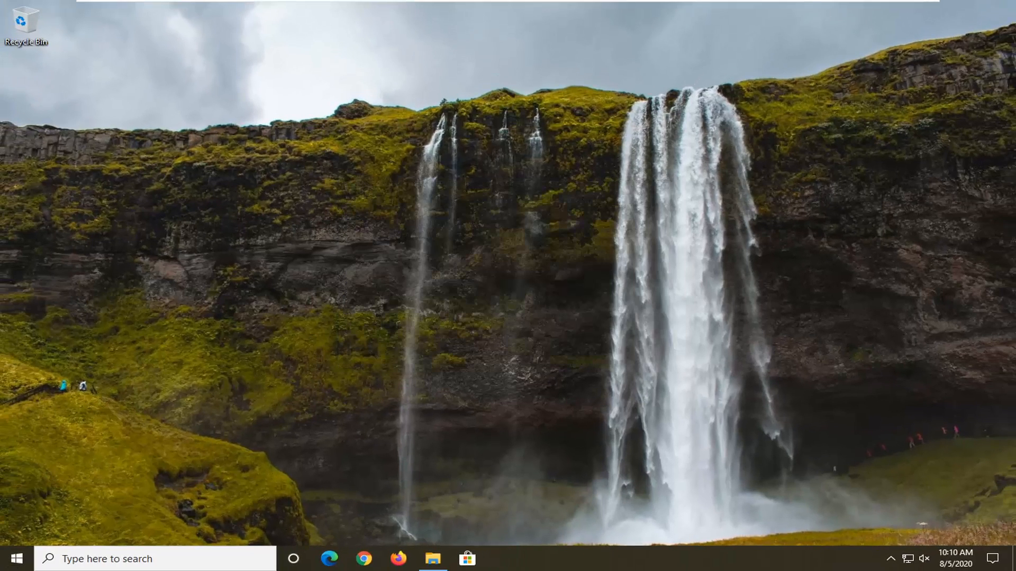